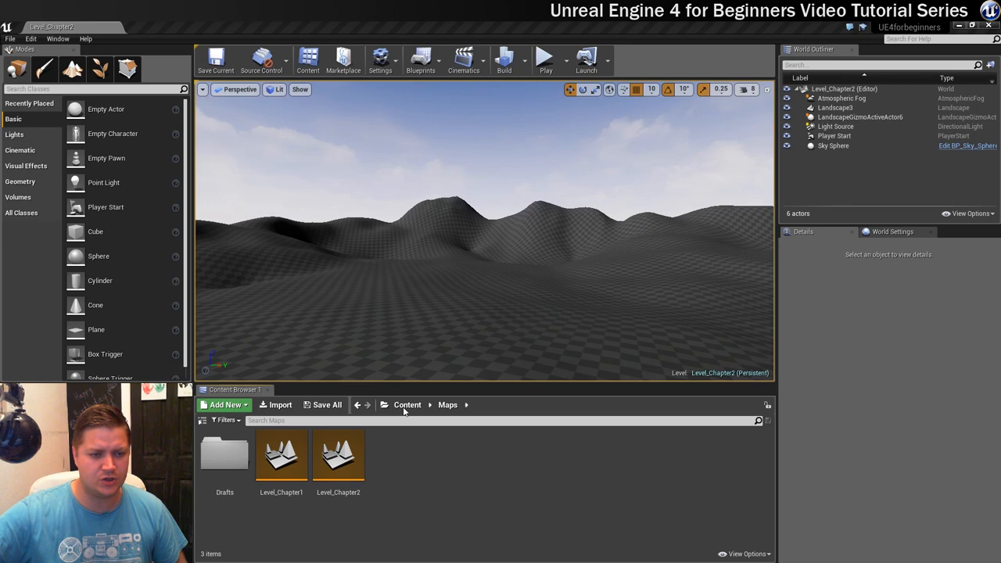
Step: Return from Maps to the top-level Content folder, noting the Maps folder among its subfolders
{"action": "left_click", "coordinate": [407, 404]}
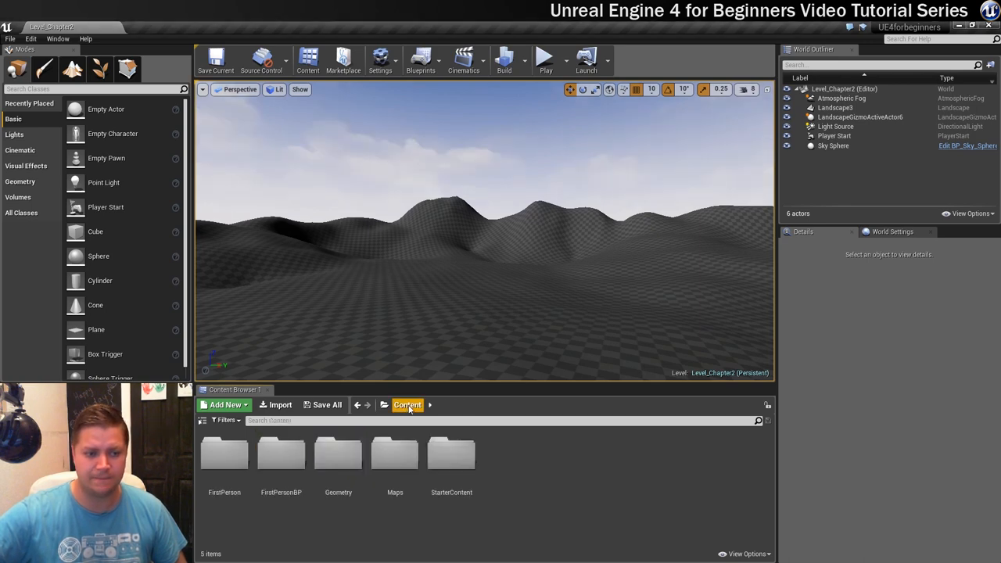
{"action": "mouse_move", "coordinate": [376, 543]}
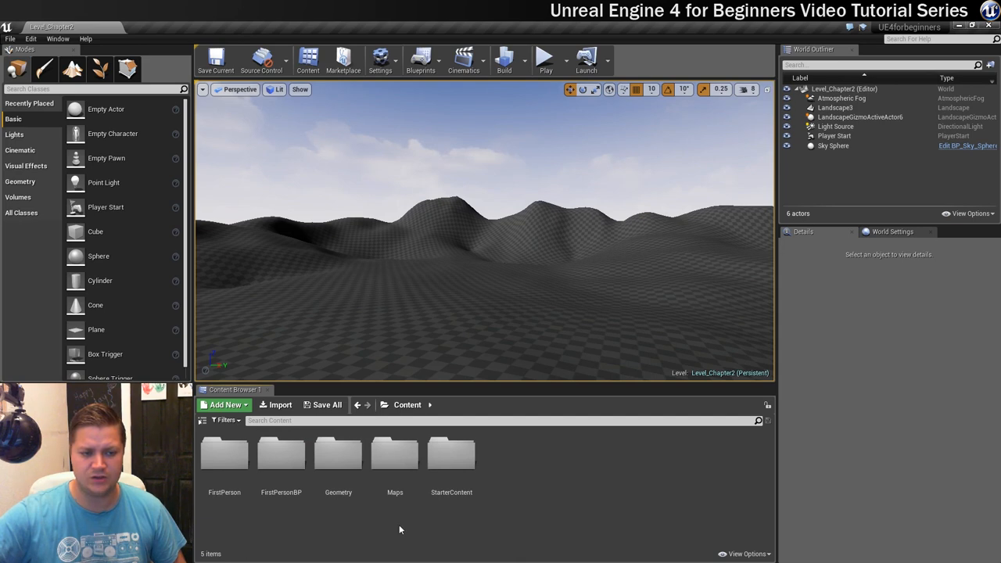
{"action": "left_click", "coordinate": [394, 453]}
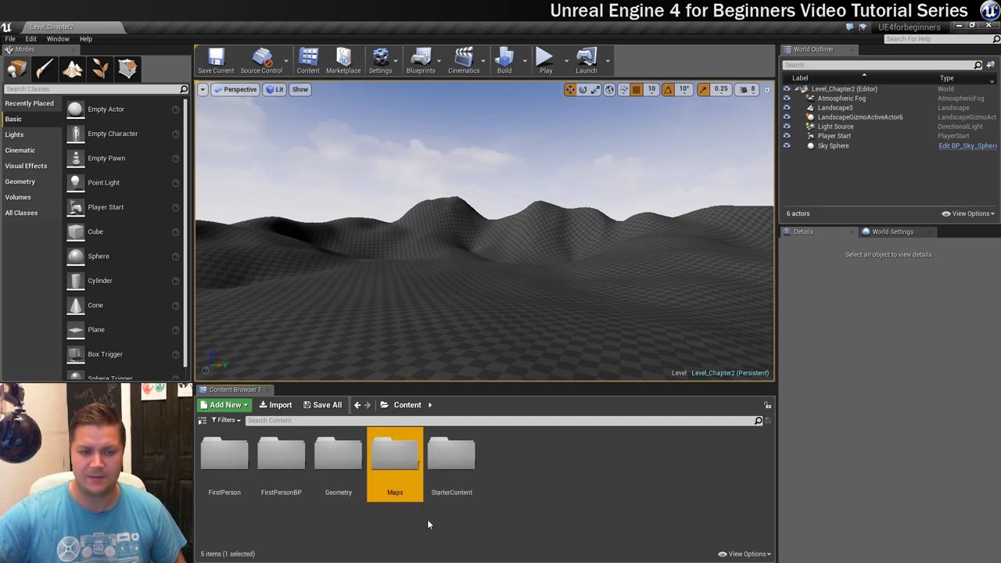
{"action": "left_click", "coordinate": [441, 531]}
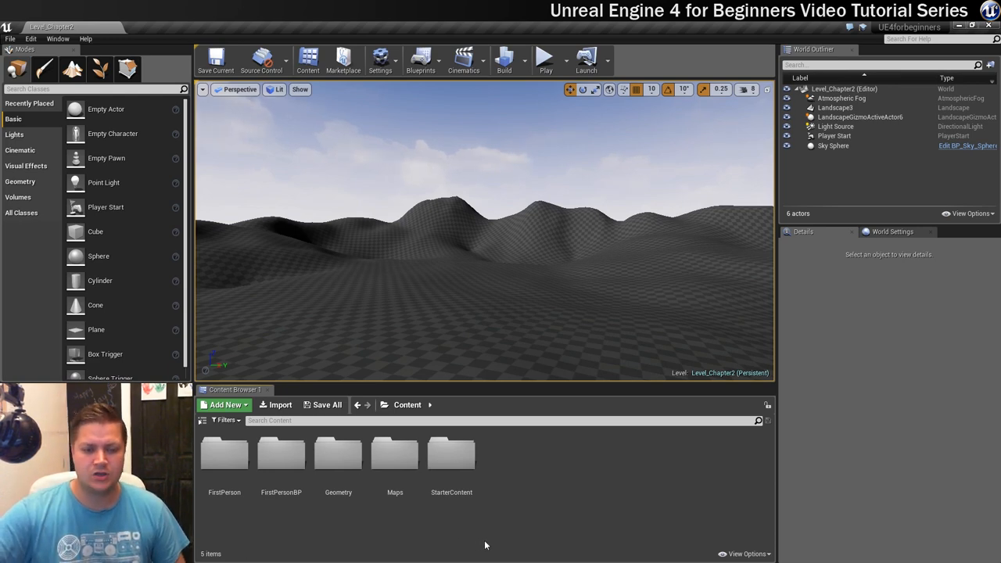
{"action": "mouse_move", "coordinate": [526, 466]}
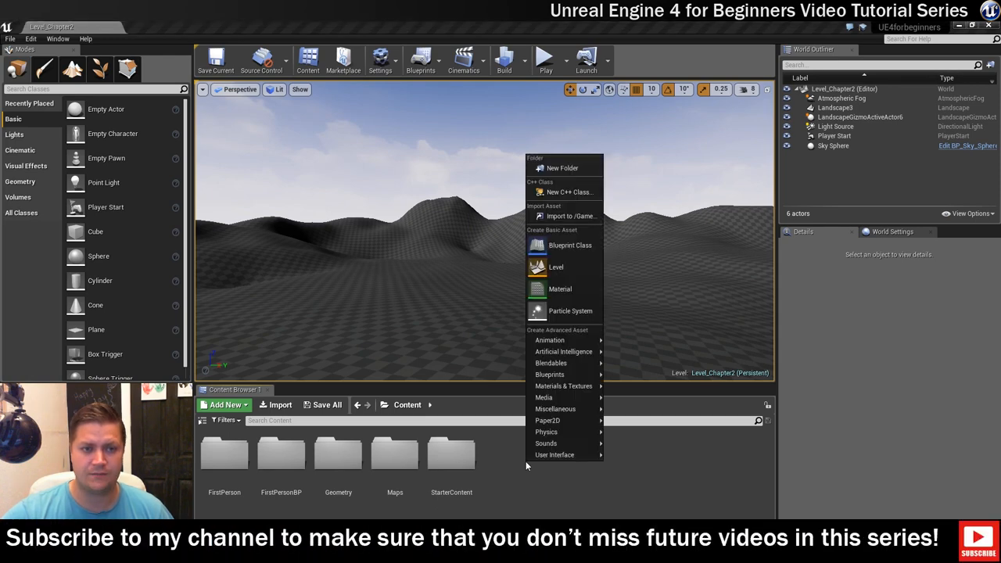
{"action": "mouse_move", "coordinate": [560, 289]}
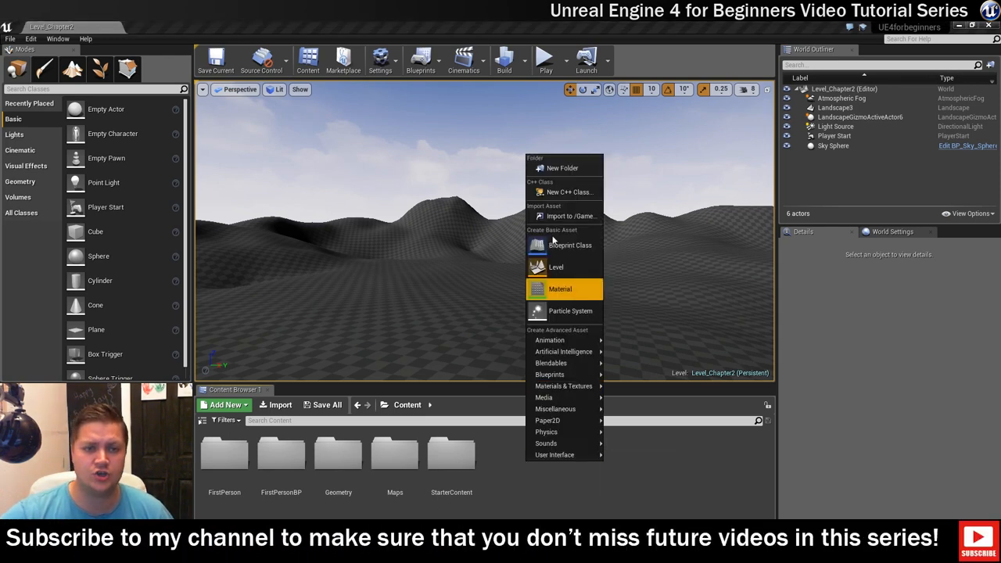
{"action": "mouse_move", "coordinate": [561, 168]}
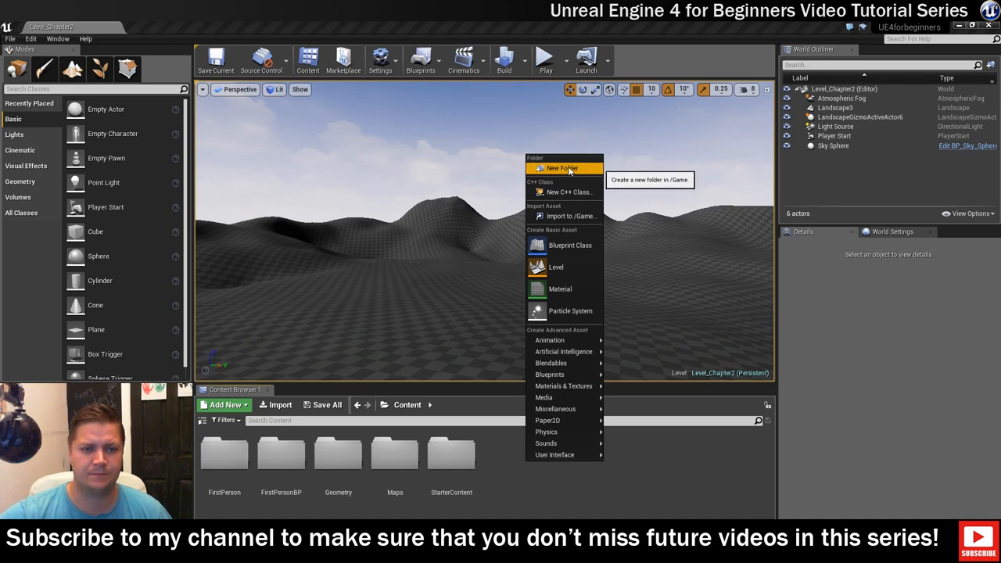
Step: Create a folder in Content and name it 'Materials'
{"action": "left_click", "coordinate": [561, 168]}
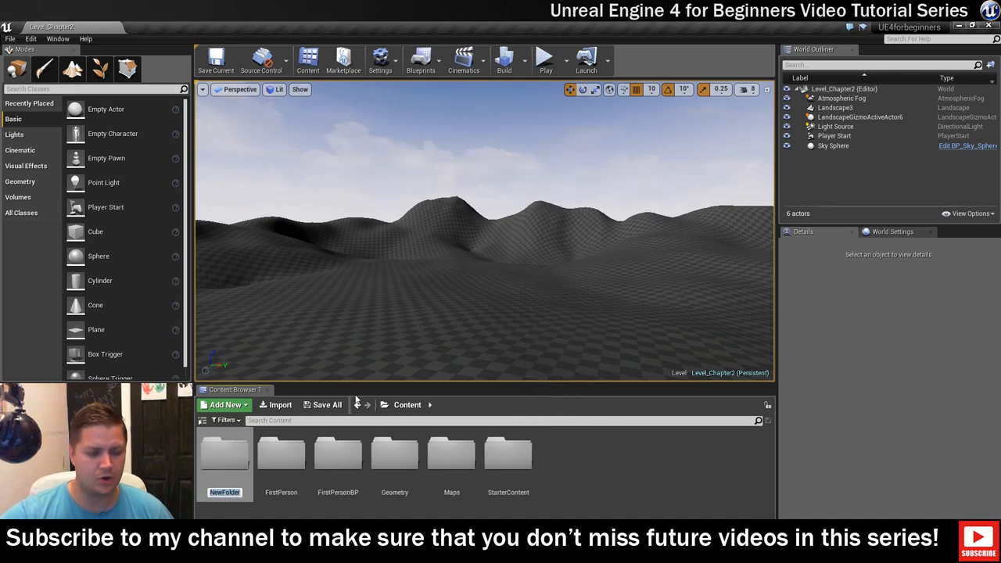
{"action": "type", "text": "Mate"}
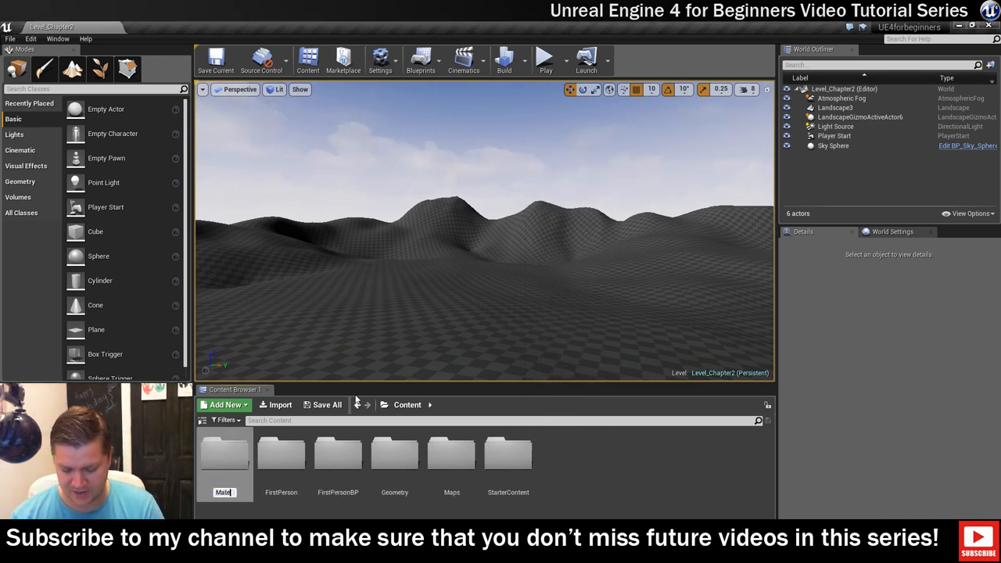
{"action": "type", "text": "rials"}
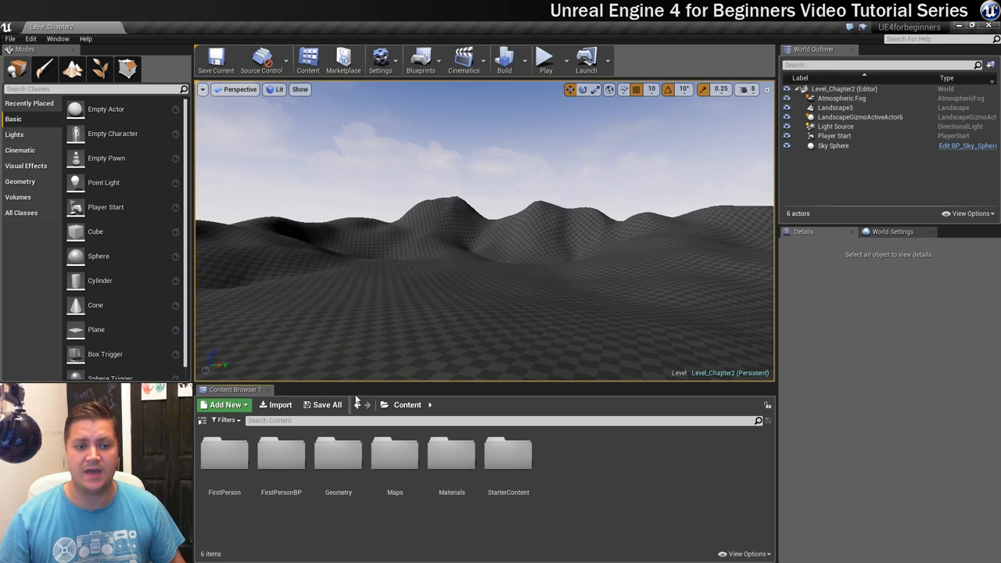
{"action": "mouse_move", "coordinate": [201, 450]}
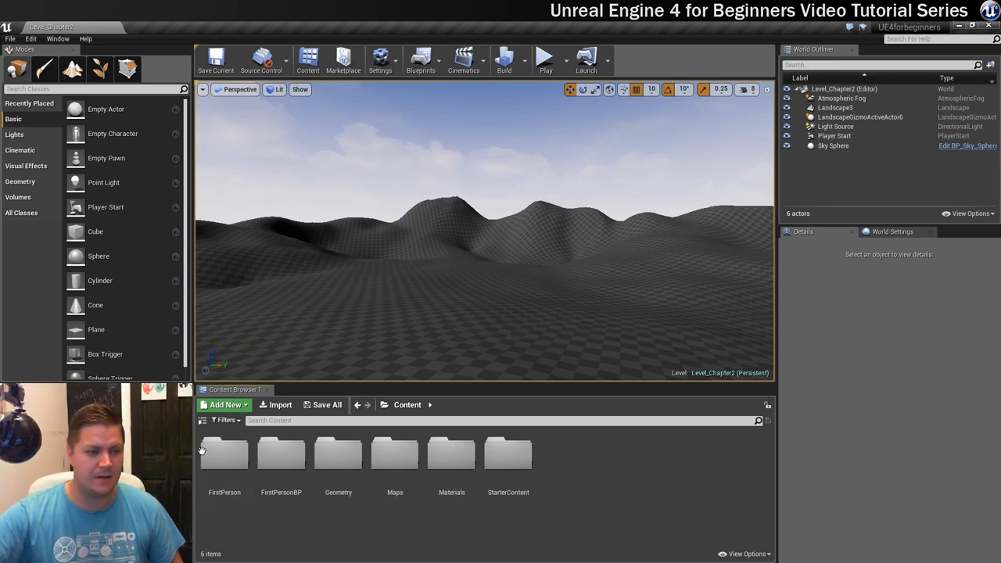
Step: Create a second new folder, Textures, from the Add New menu
{"action": "left_click", "coordinate": [225, 405]}
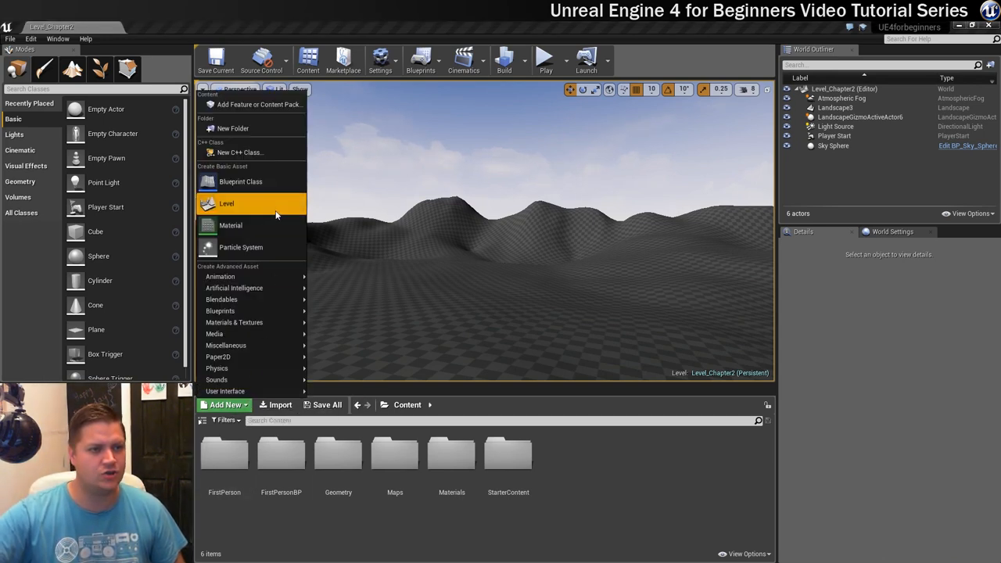
{"action": "left_click", "coordinate": [233, 128]}
{"action": "type", "text": "Textures"}
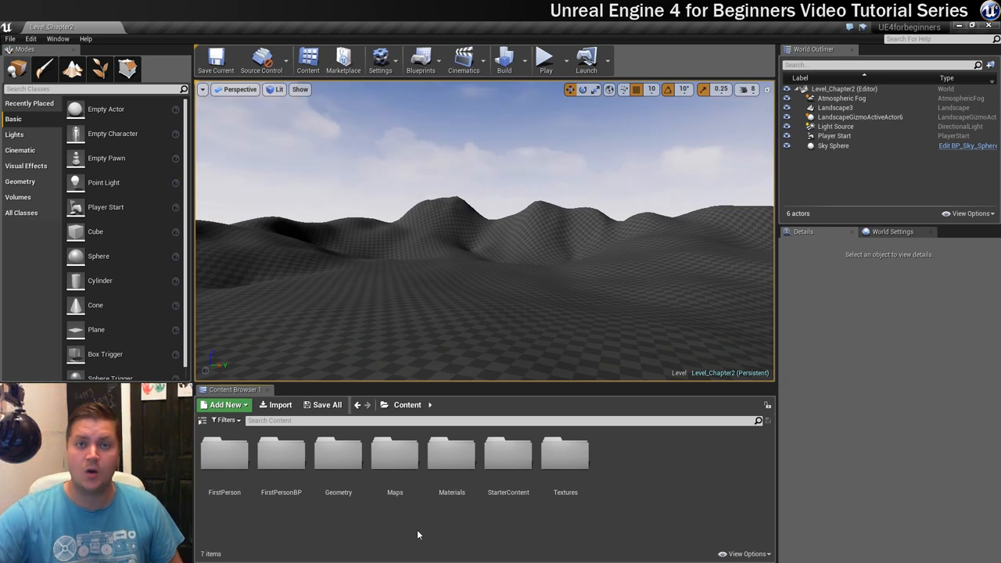
{"action": "mouse_move", "coordinate": [450, 452]}
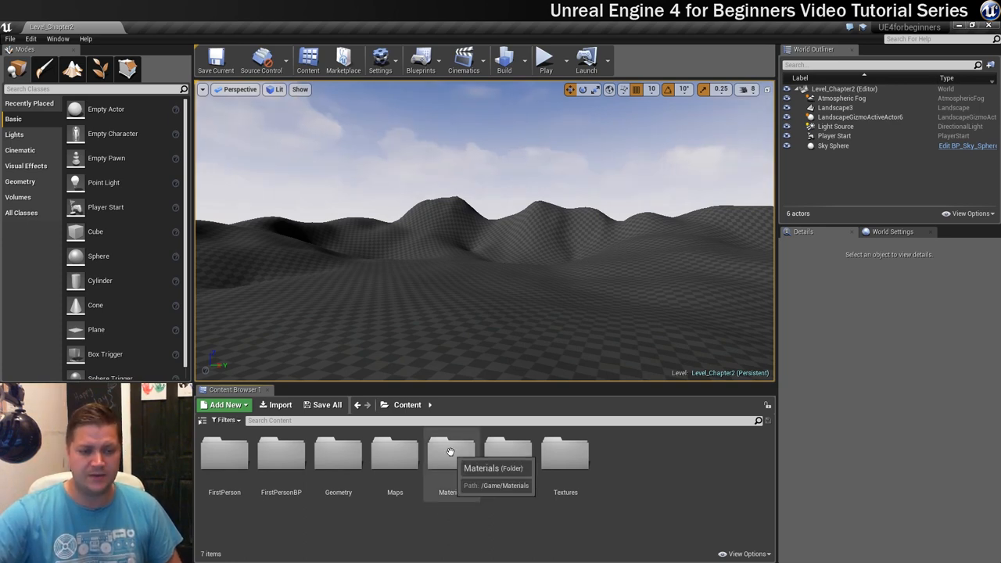
Step: Enter the empty Materials folder and bring up the create-asset menu
{"action": "double_click", "coordinate": [450, 453]}
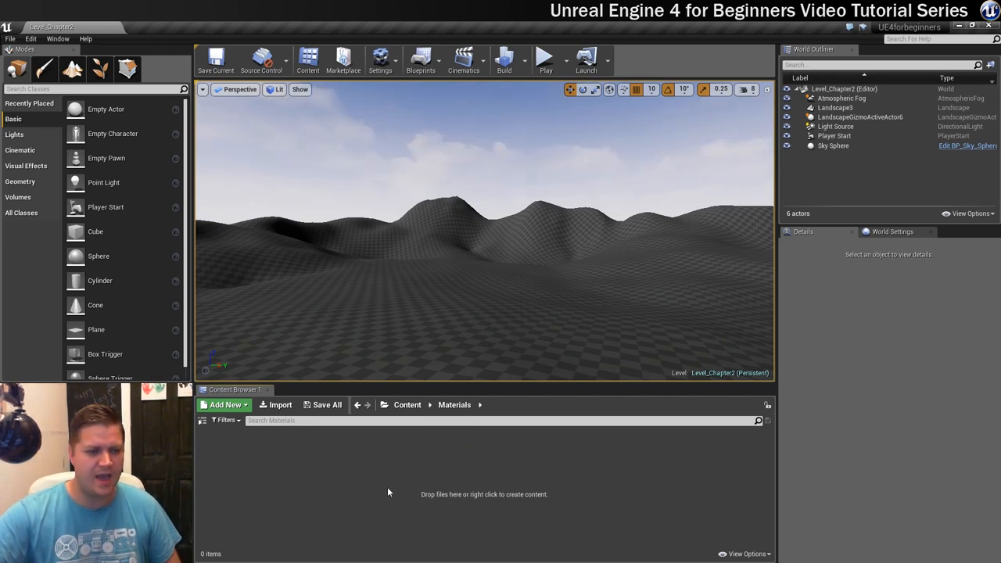
{"action": "left_click", "coordinate": [226, 404]}
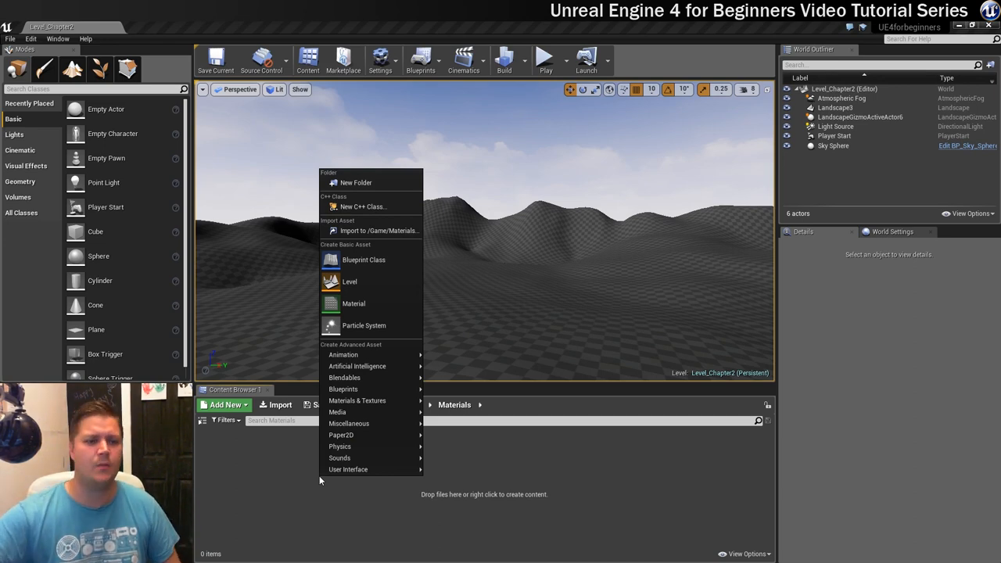
{"action": "mouse_move", "coordinate": [363, 325]}
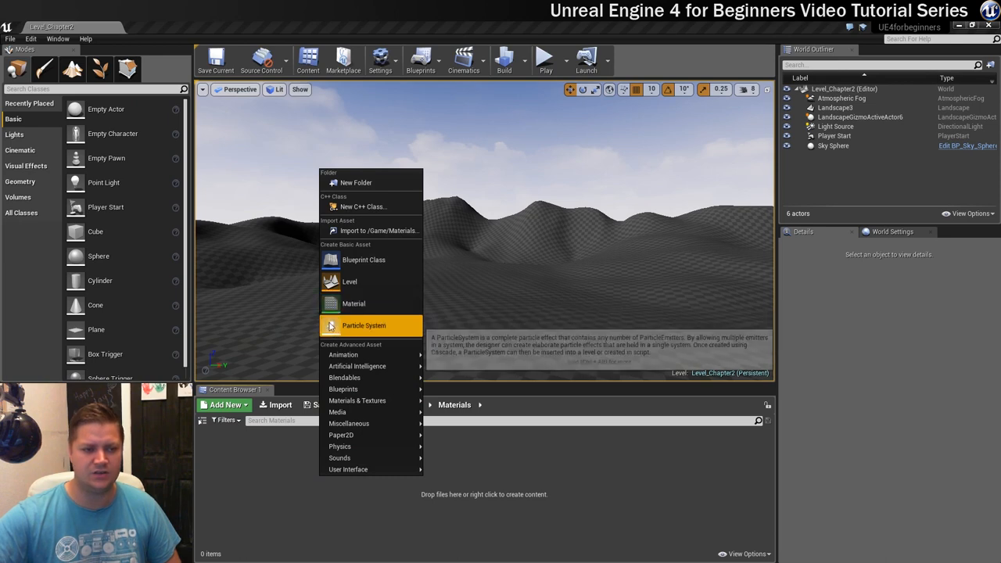
{"action": "mouse_move", "coordinate": [353, 303]}
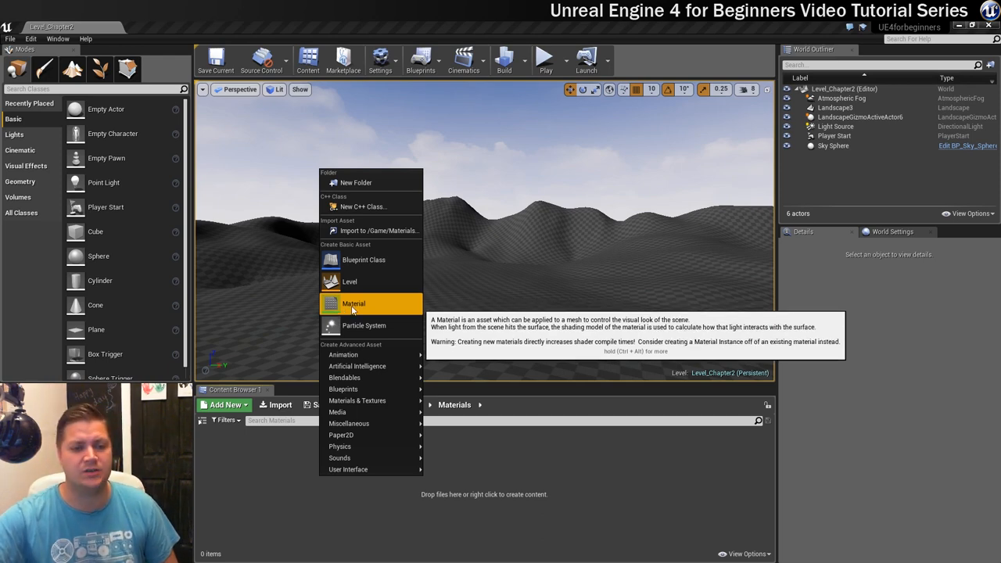
Step: Add a Material asset and rename it 'M_LandscapePractise'
{"action": "left_click", "coordinate": [353, 303]}
{"action": "type", "text": "M_"}
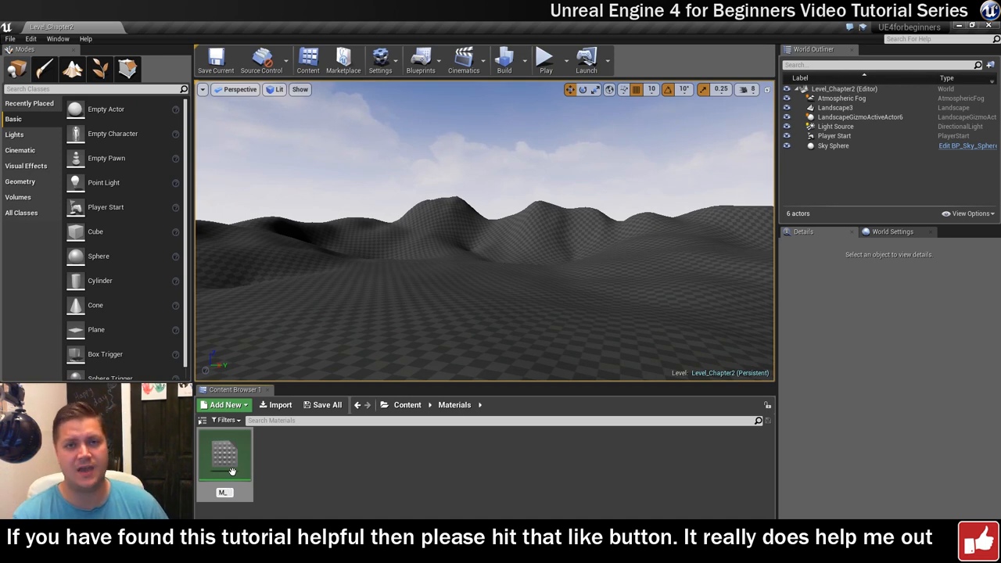
{"action": "left_click", "coordinate": [224, 455]}
{"action": "type", "text": "Landscape Practise"}
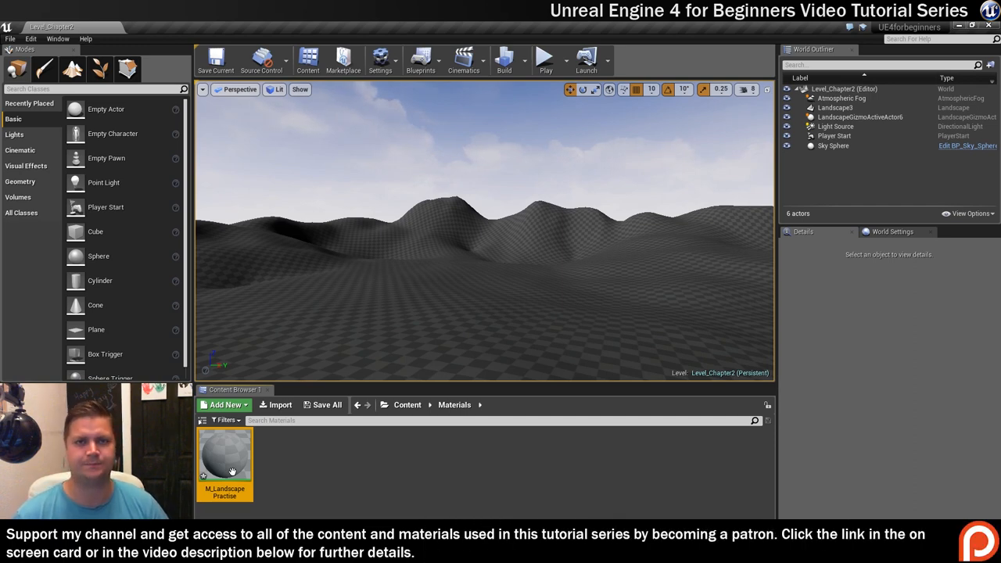
{"action": "mouse_move", "coordinate": [558, 461]}
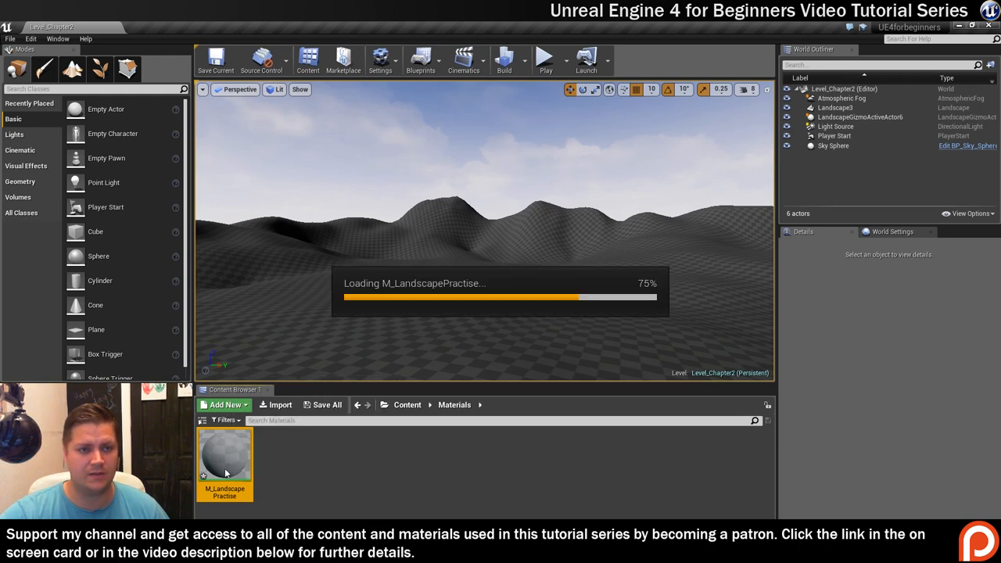
Step: Open the M_LandscapePractise asset, showing its empty graph and sphere preview
{"action": "double_click", "coordinate": [224, 461]}
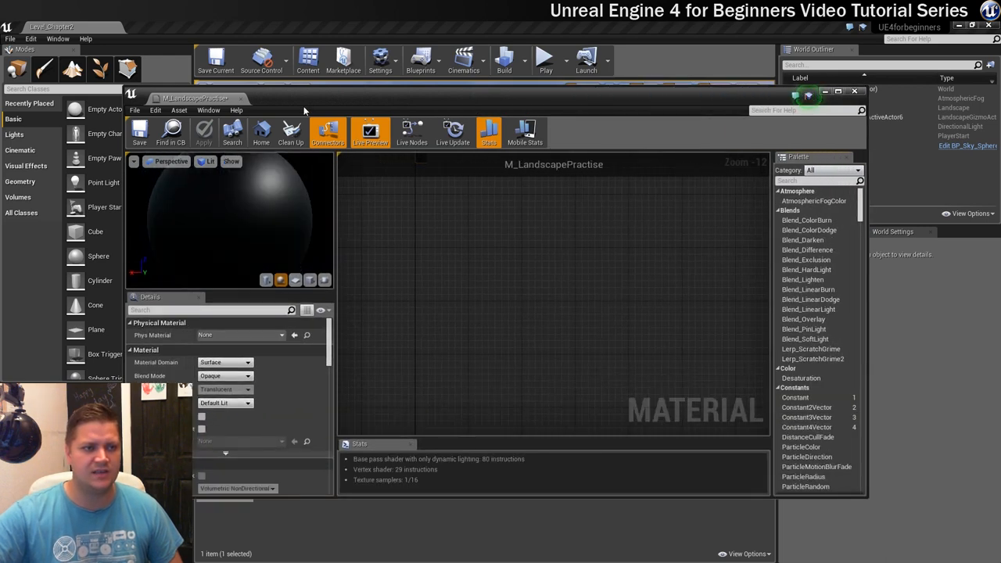
{"action": "mouse_move", "coordinate": [327, 129]}
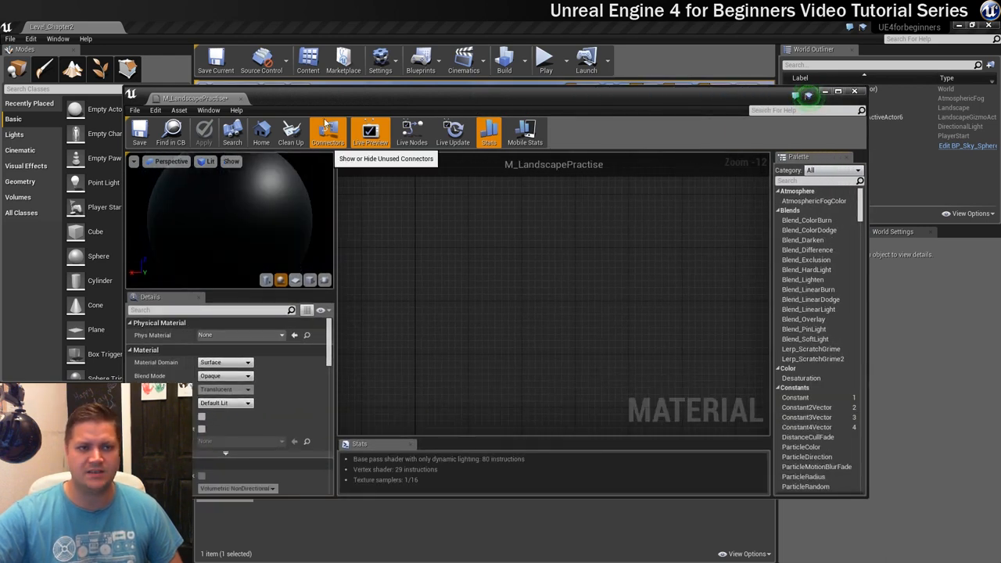